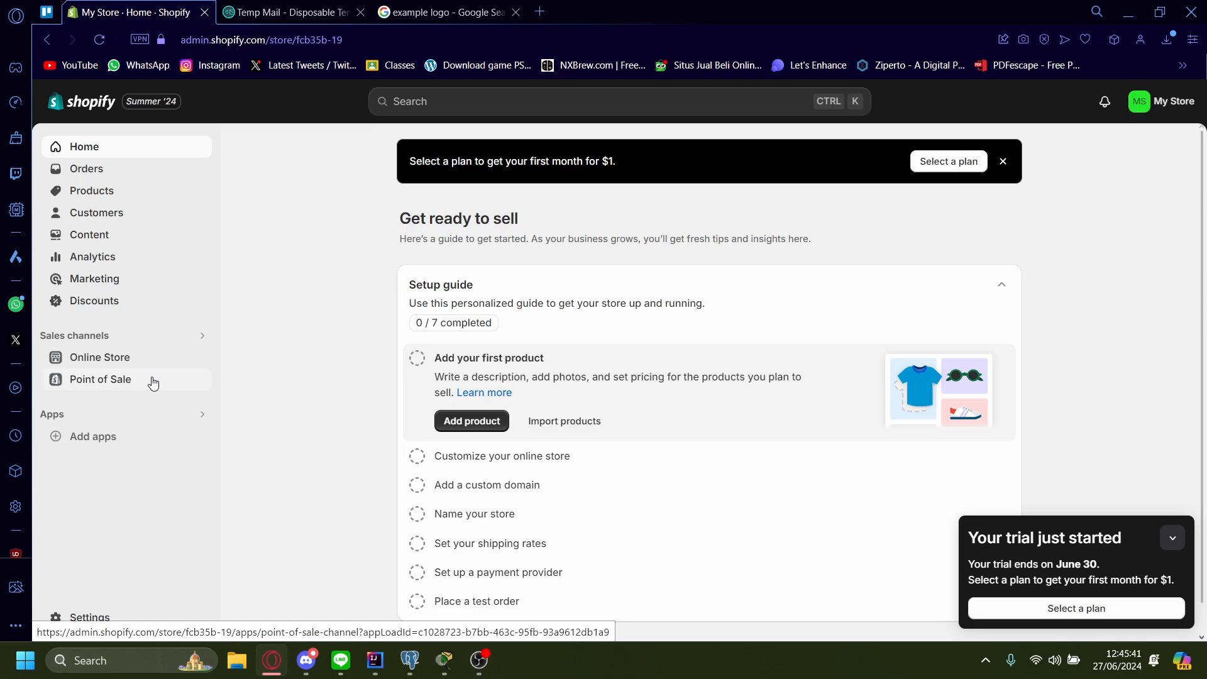
mouse_move(201, 294)
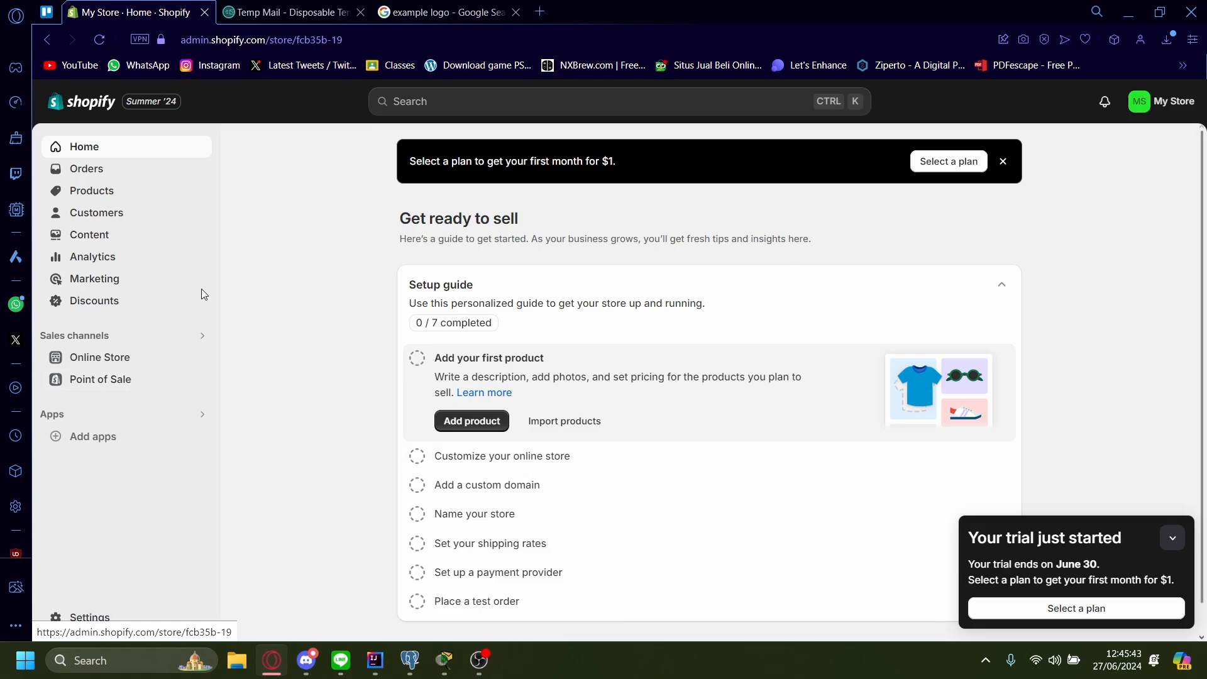
mouse_move(606, 233)
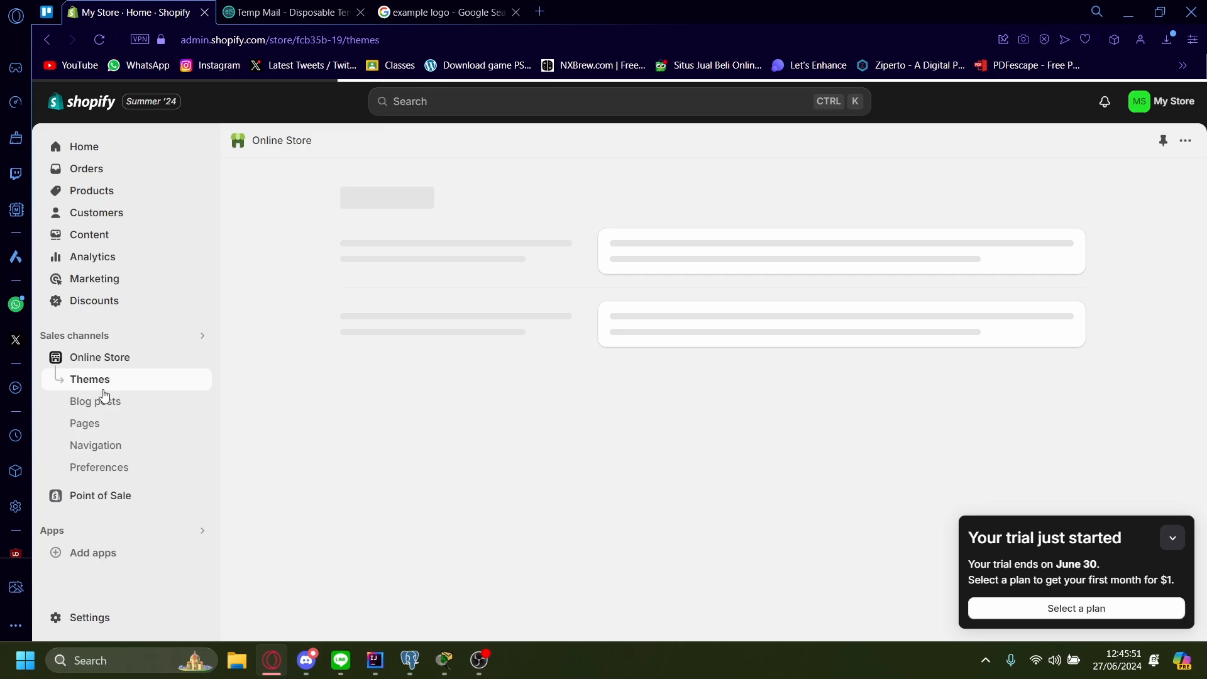
Go to Online Store > Themes and scroll to the current Dawn theme
left_click(89, 378)
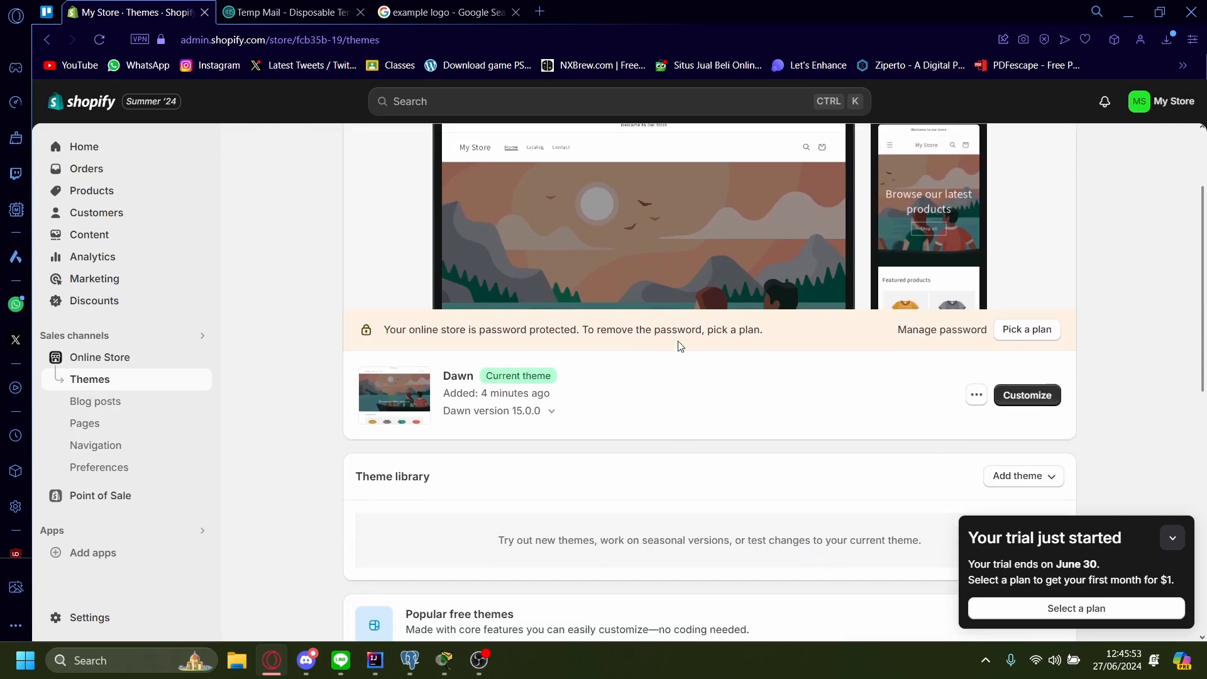
scroll("down", 3)
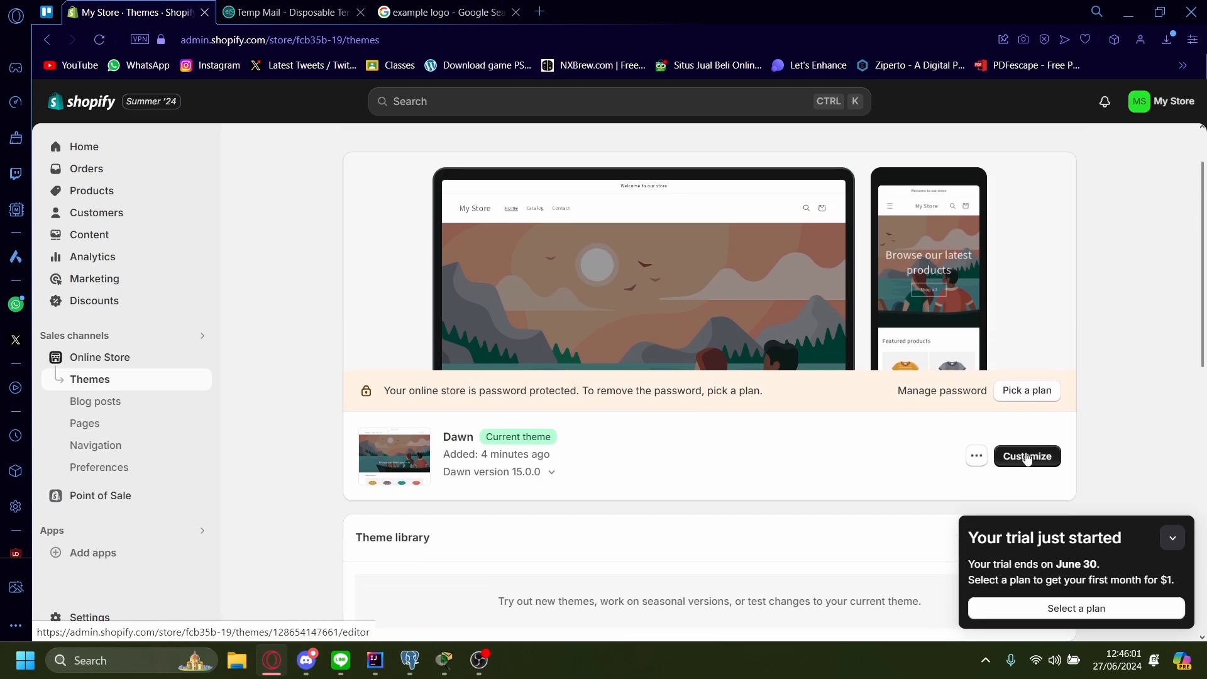
Customize the Dawn theme and show its Theme settings list
left_click(1026, 456)
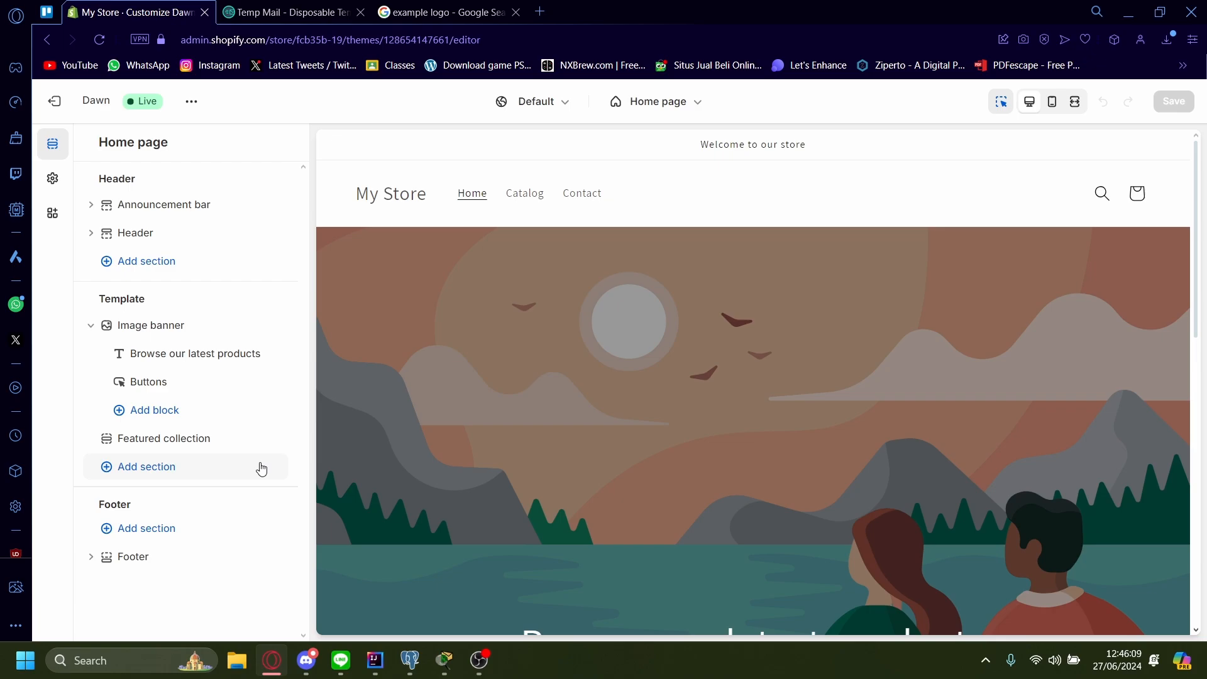
mouse_move(53, 178)
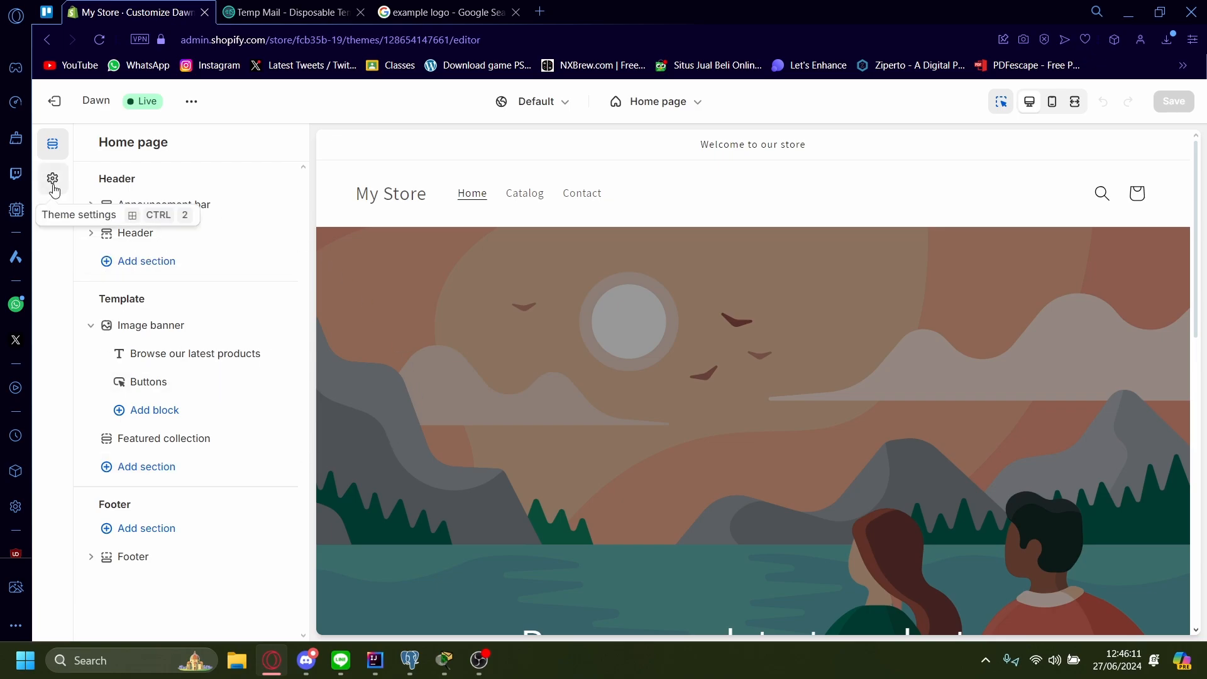
left_click(52, 180)
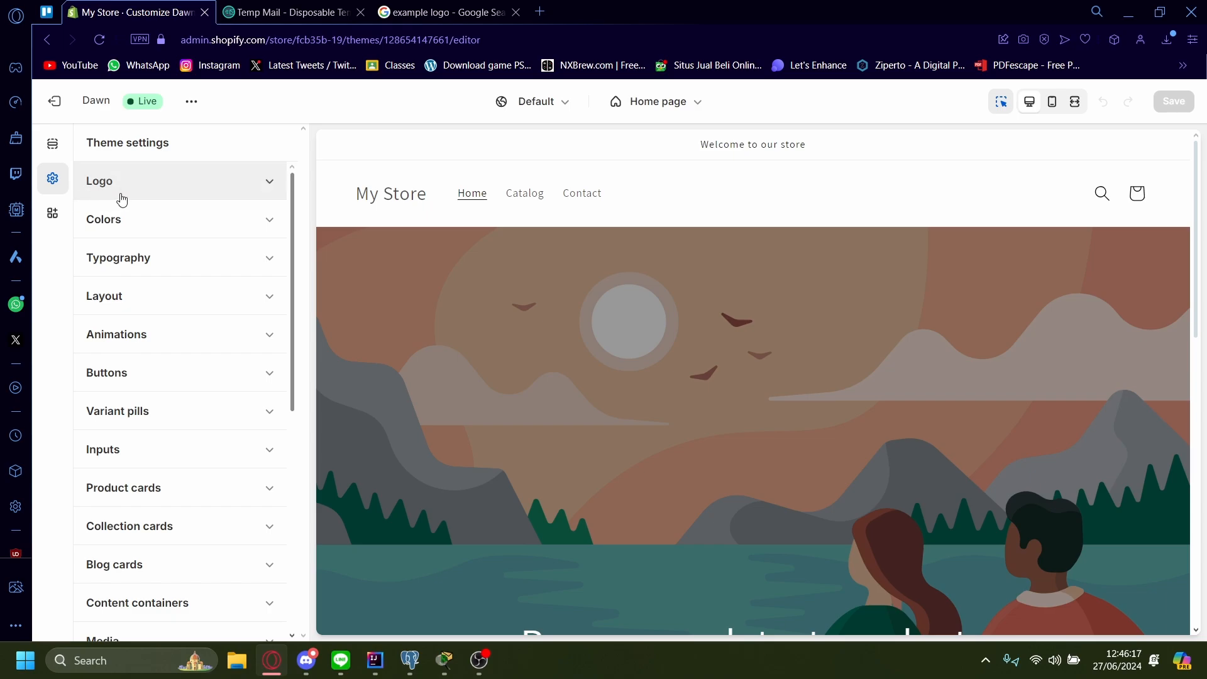
Expand the Logo section and scroll down to the Favicon image option
left_click(100, 181)
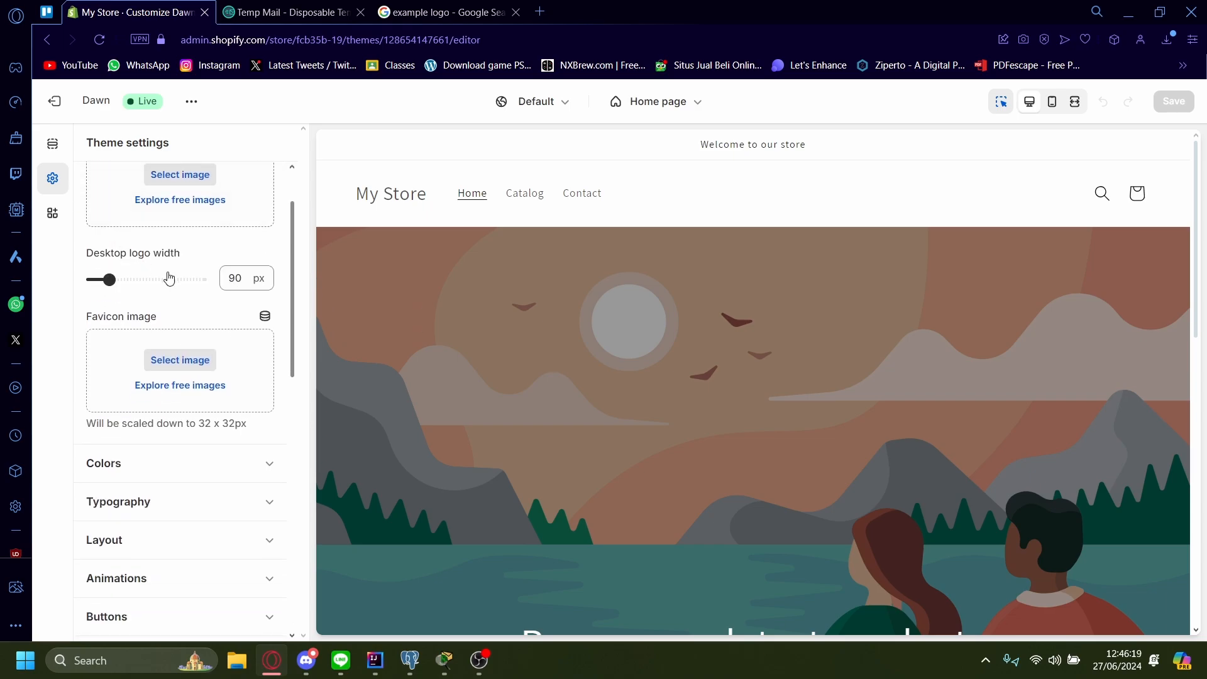
scroll("down", 3)
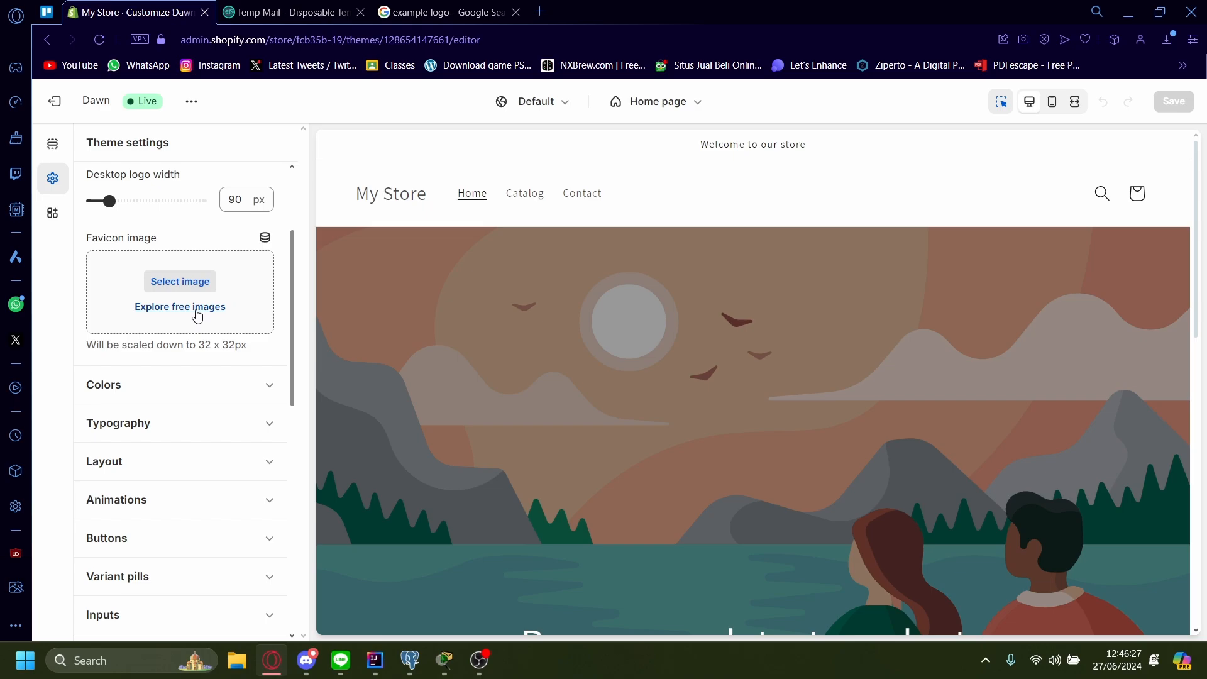
mouse_move(147, 299)
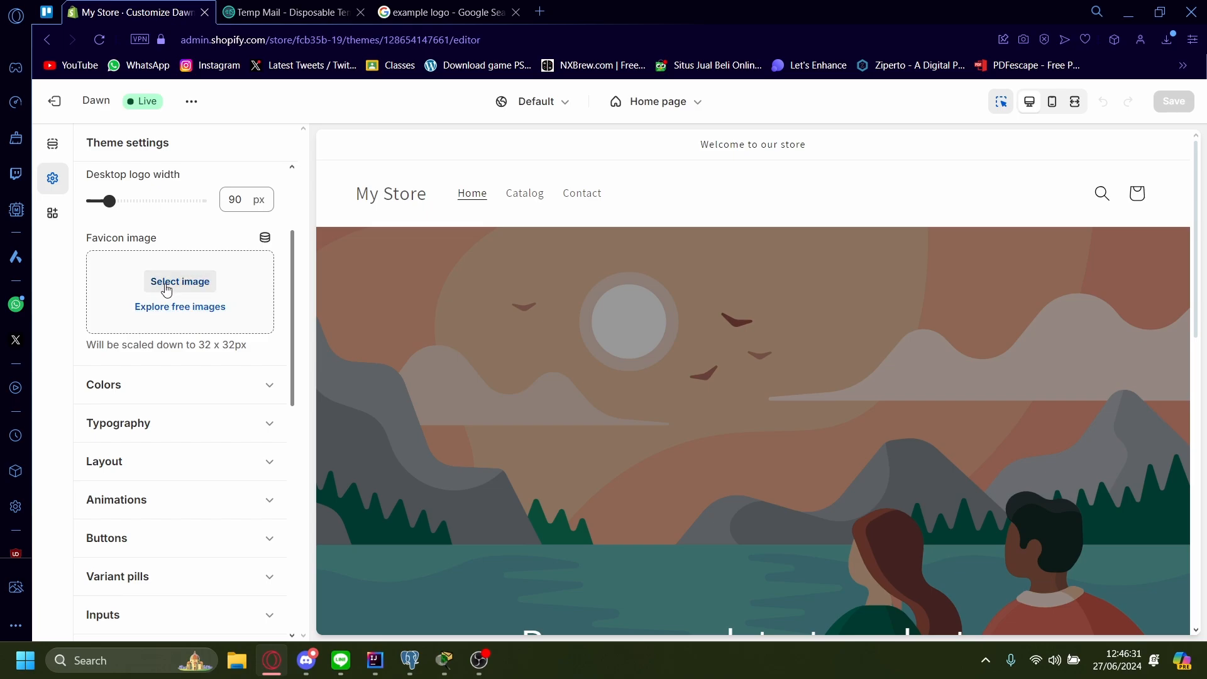
Upload the company logo bigstock-221516158 as the favicon image
left_click(180, 281)
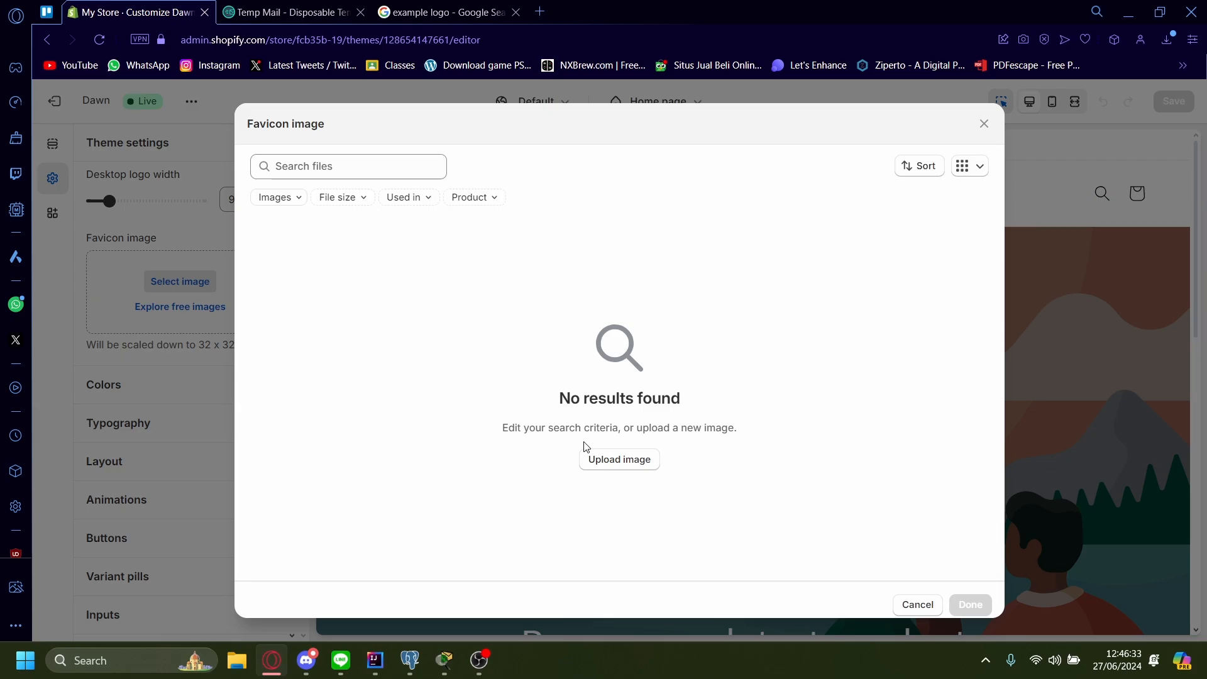
left_click(619, 459)
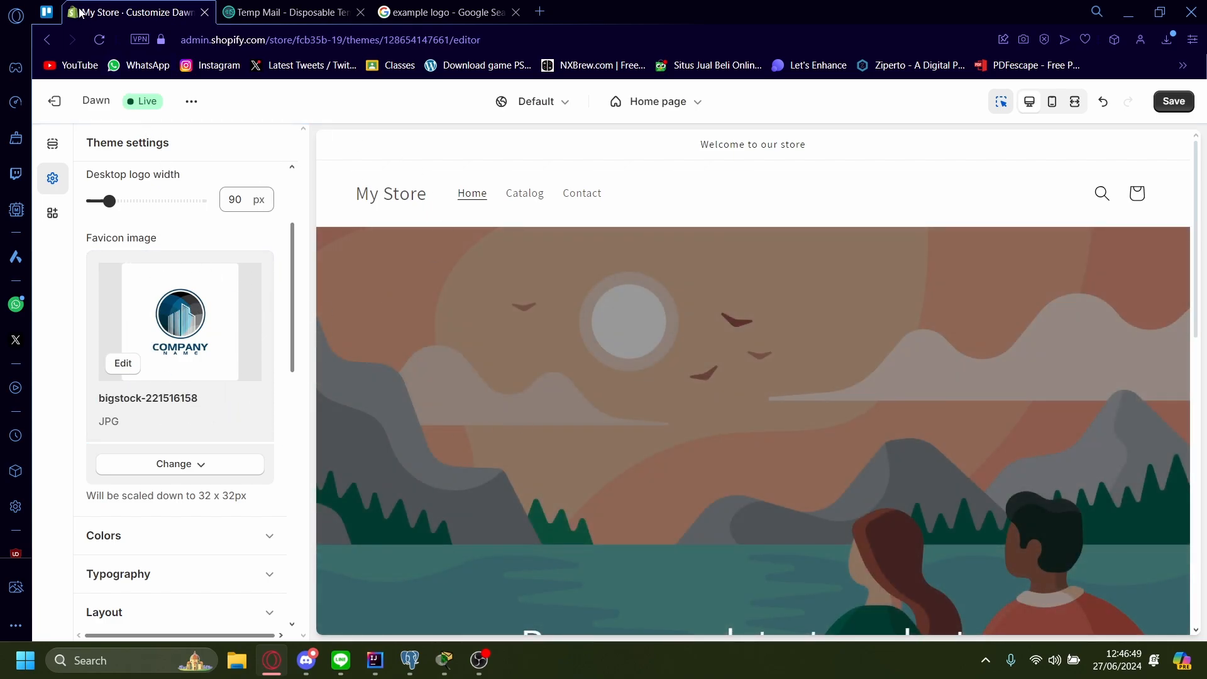
Browse Shopify's free images and pick the box of pumpkins and squash
left_click(179, 464)
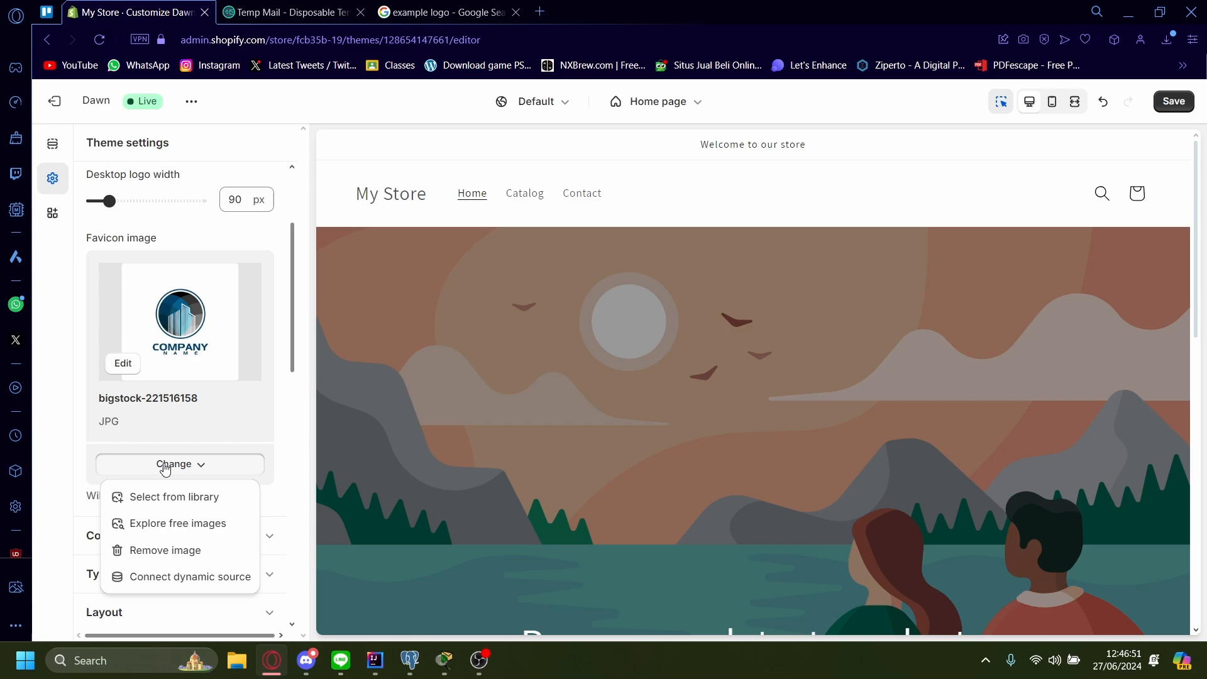
left_click(179, 524)
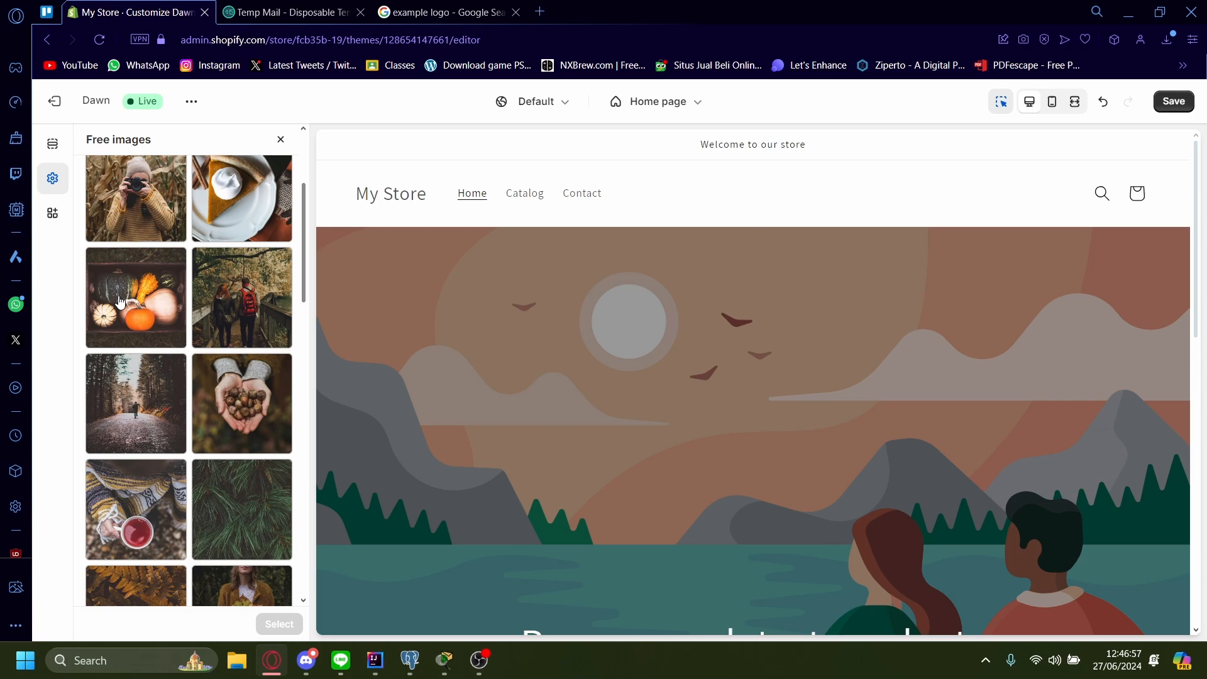
left_click(136, 298)
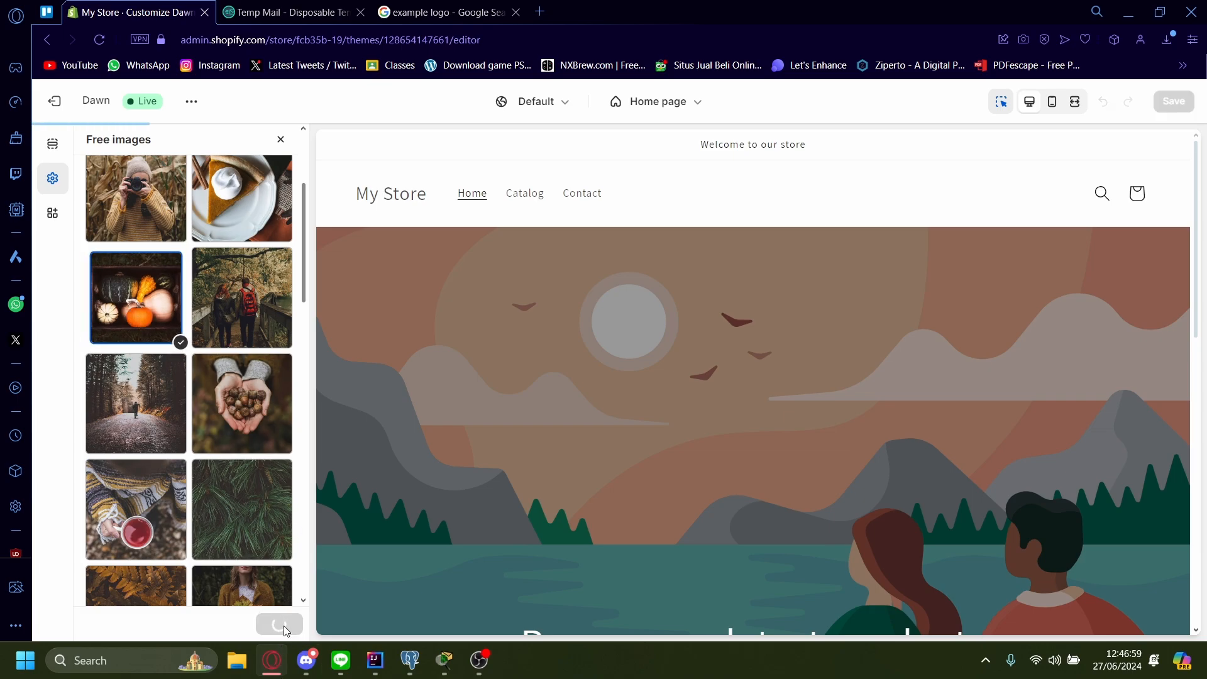
Apply the fall-vegetable-box image as the favicon, replacing the company logo
left_click(279, 624)
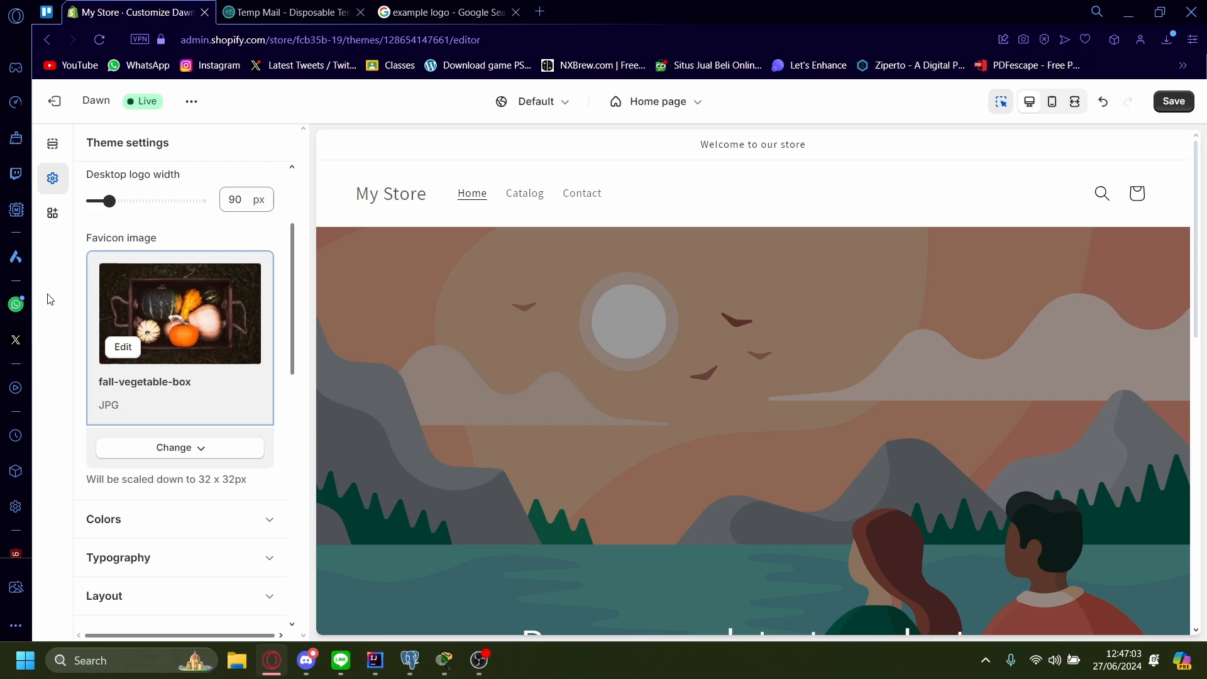
mouse_move(108, 320)
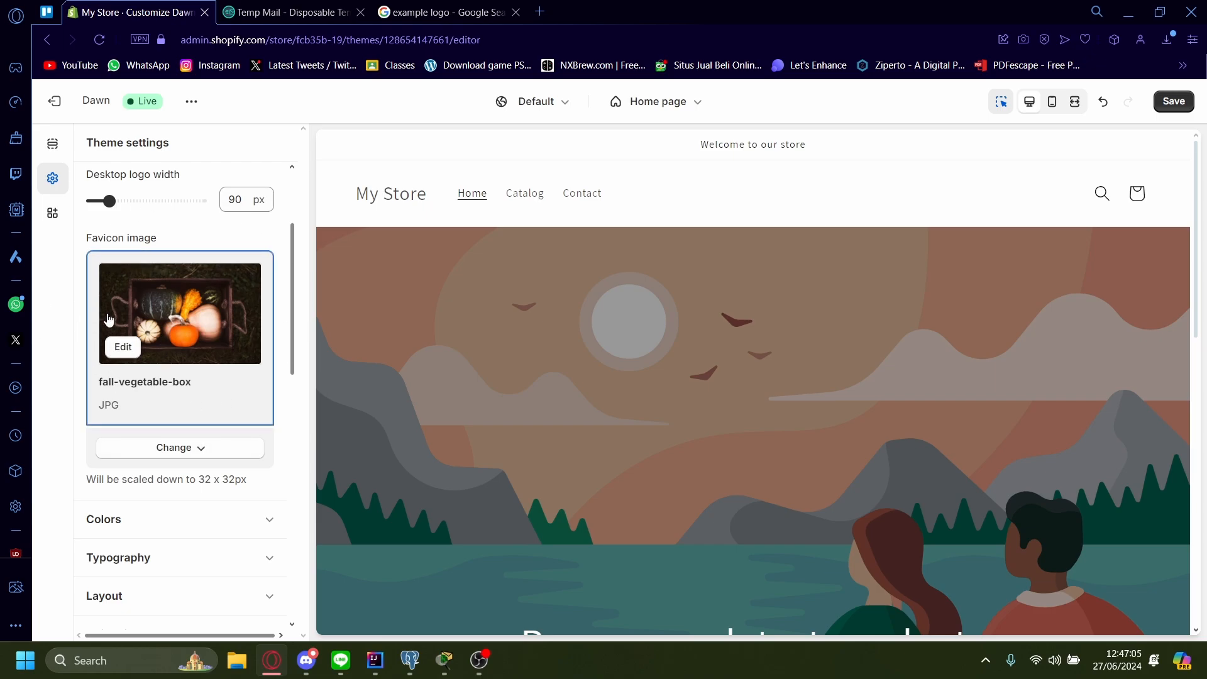
mouse_move(113, 370)
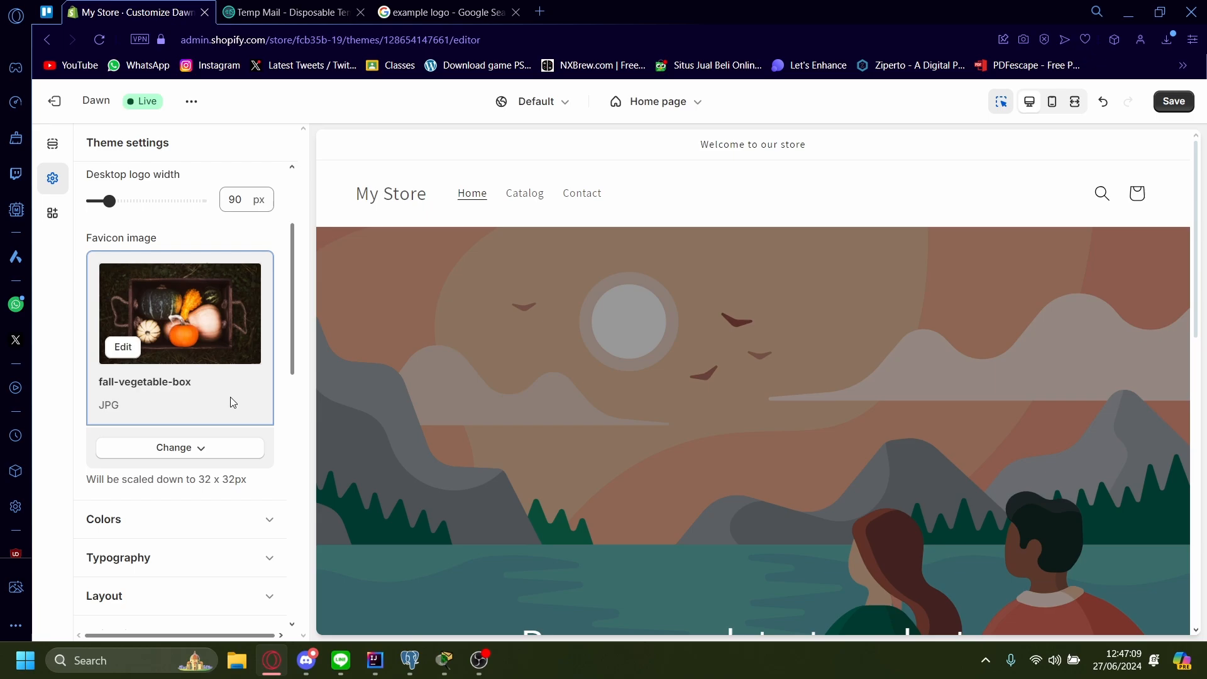
mouse_move(192, 432)
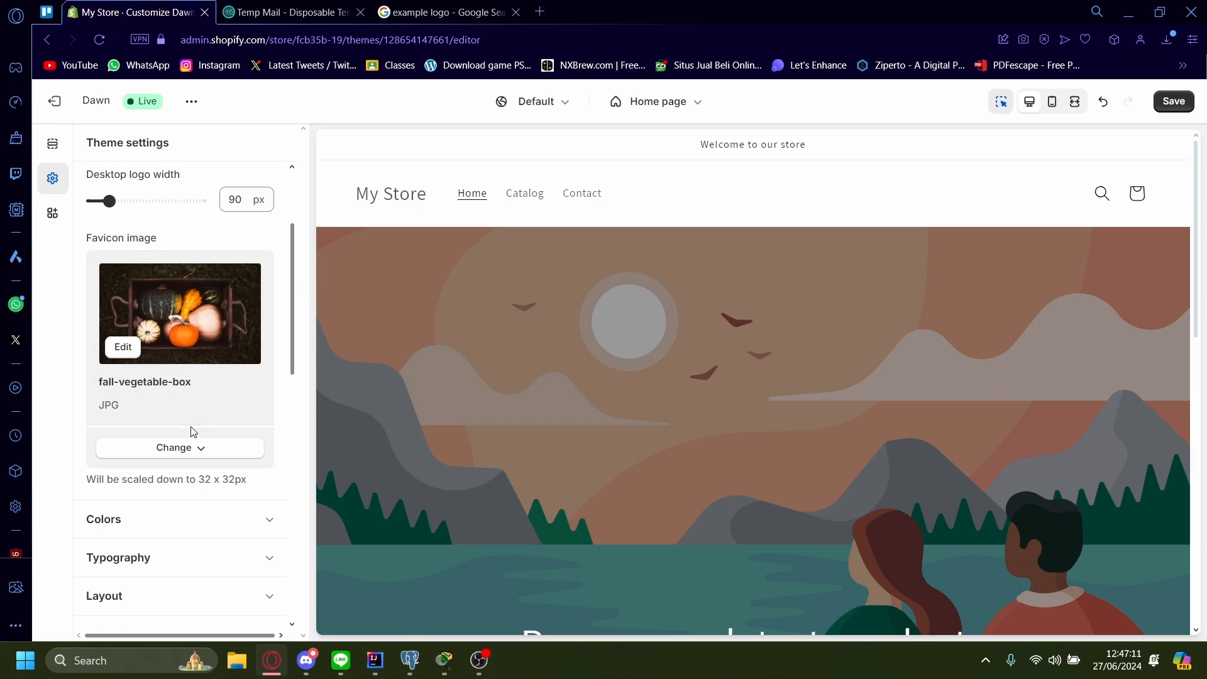